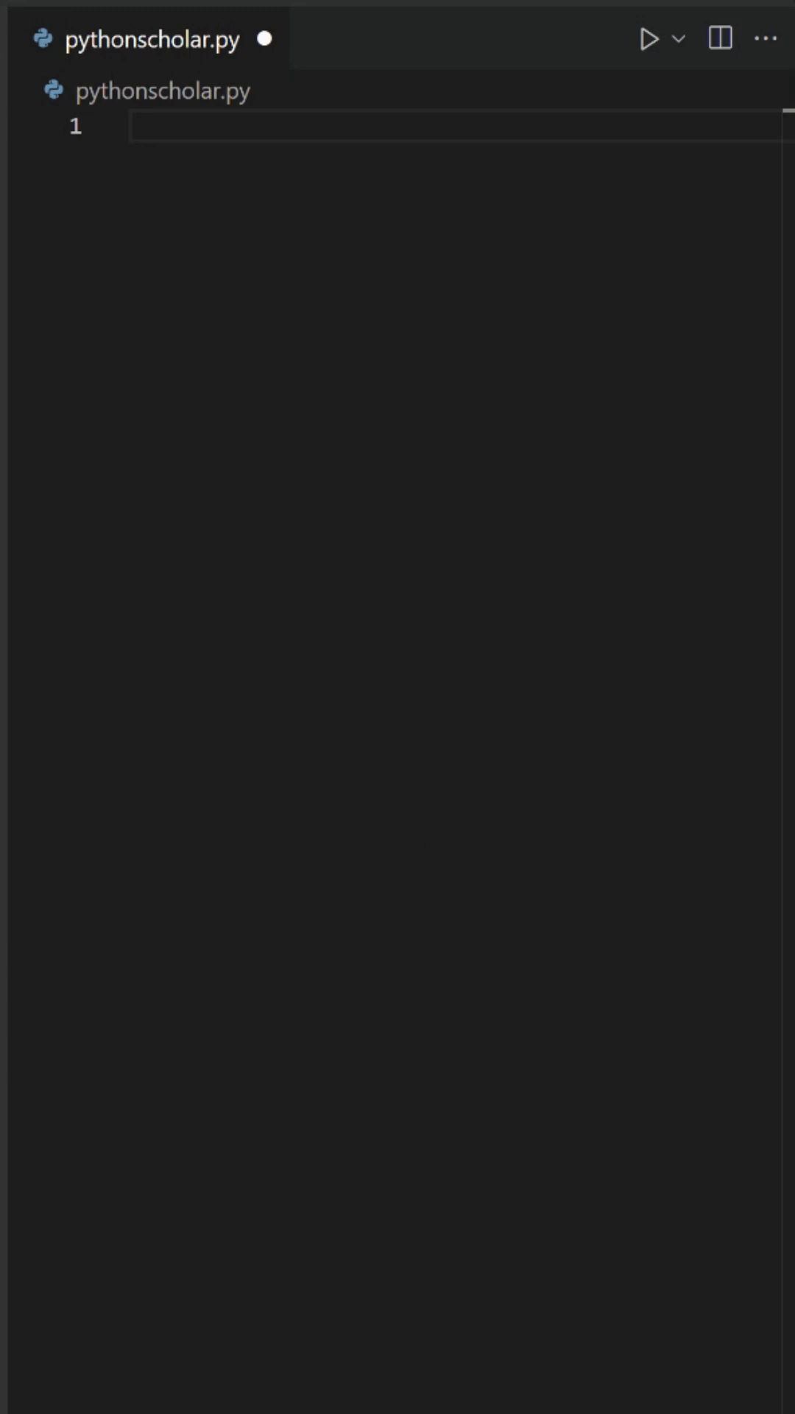
text(# Sample data)
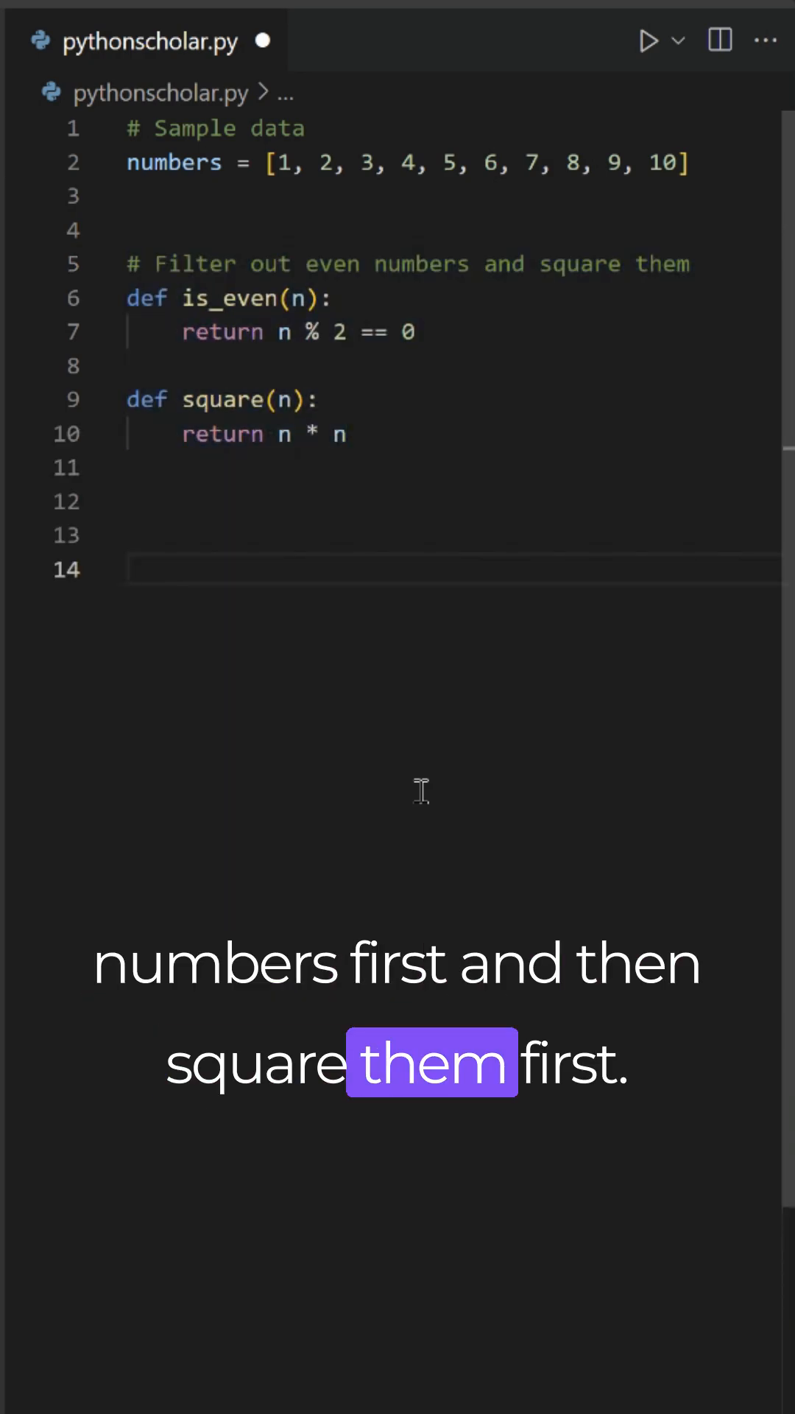
text(even_numbers = list(filter(is_even, numbers)))
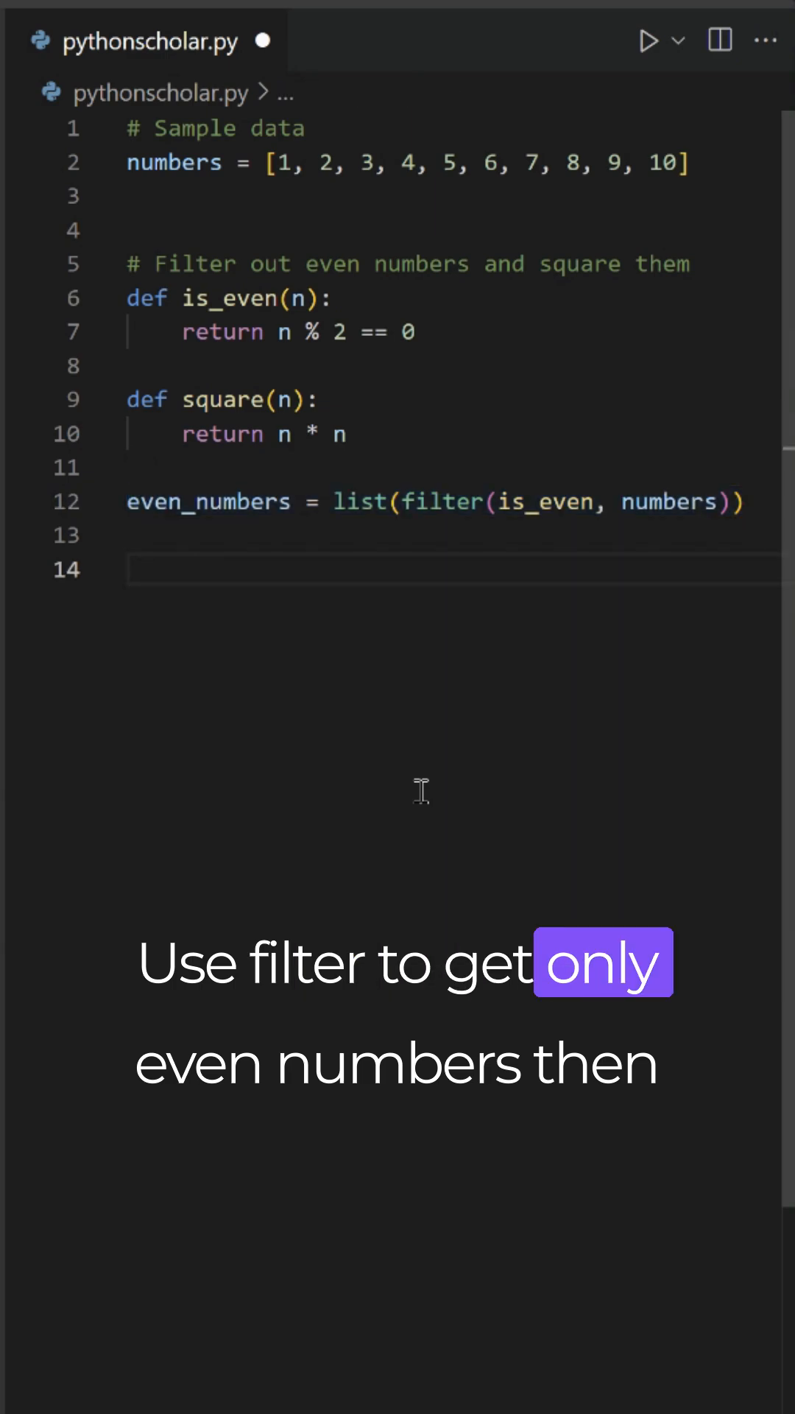